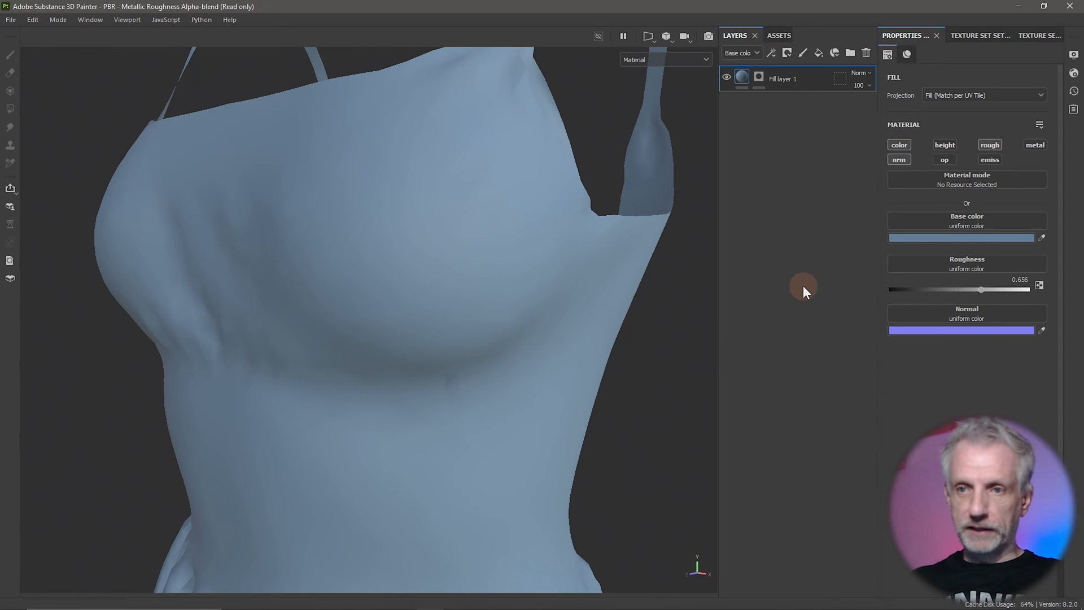
Step: Show the Assets panel to find the Fit and Flare v2_normal texture
click(778, 35)
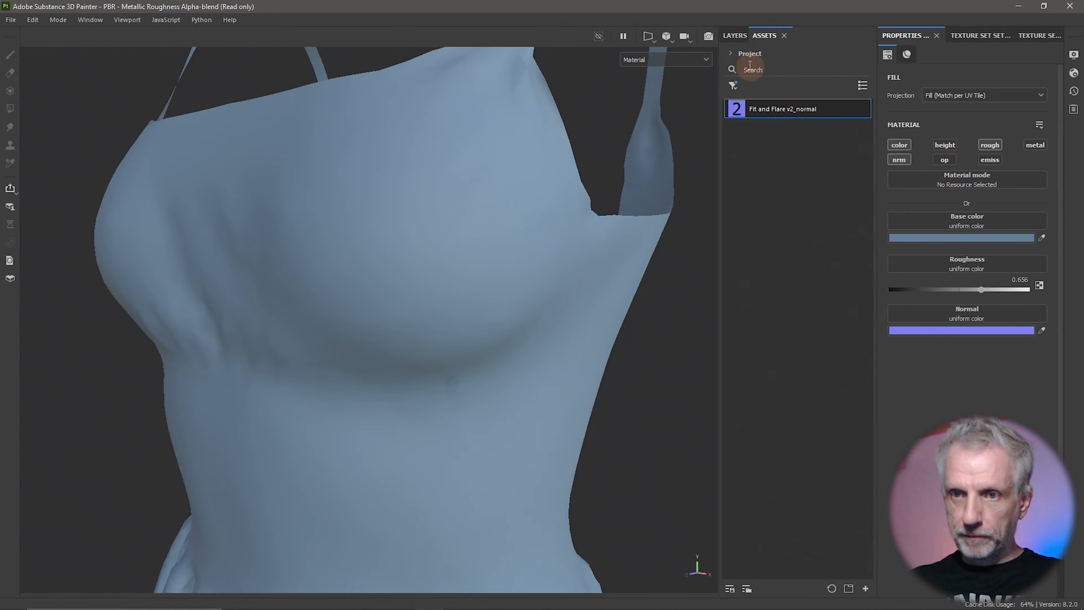
click(750, 53)
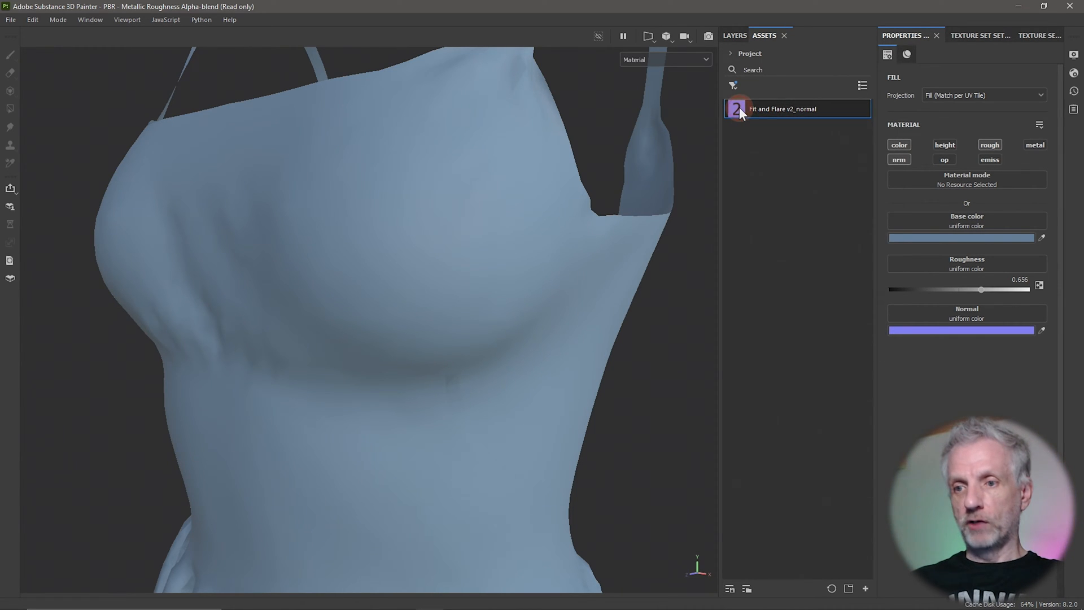
Step: Assign Fit and Flare v2_normal to the fill layer's Normal slot and orbit to inspect seams
click(740, 109)
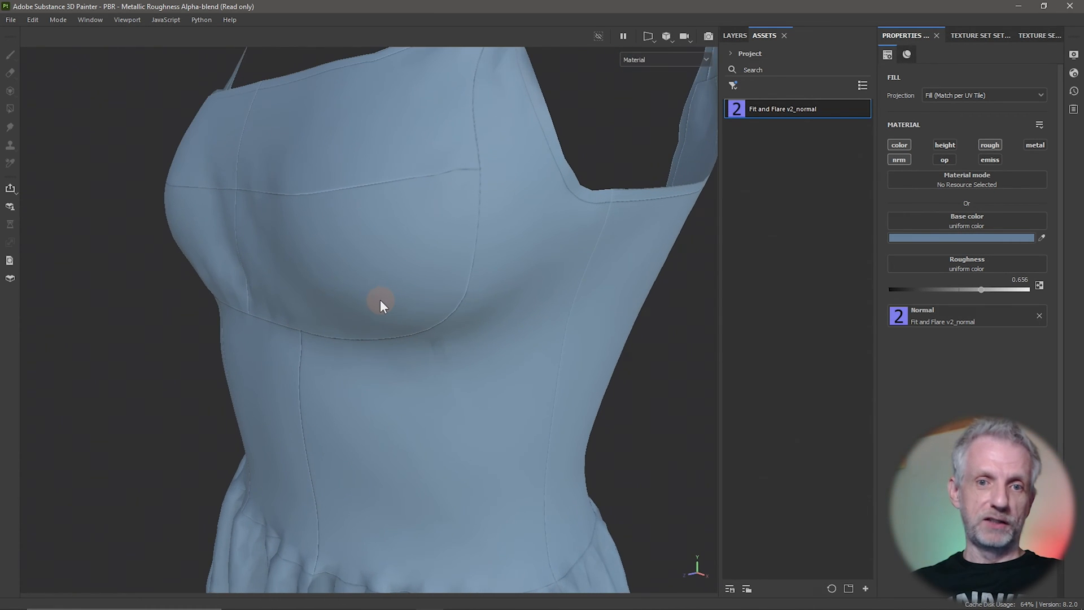
drag(380, 306, 318, 337)
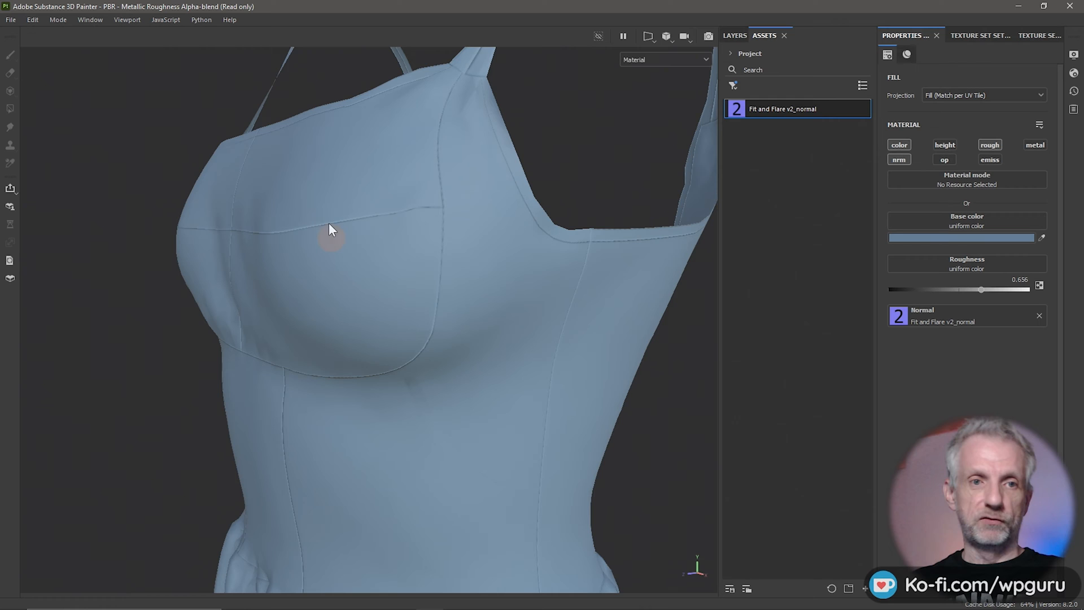
mouse_move(408, 237)
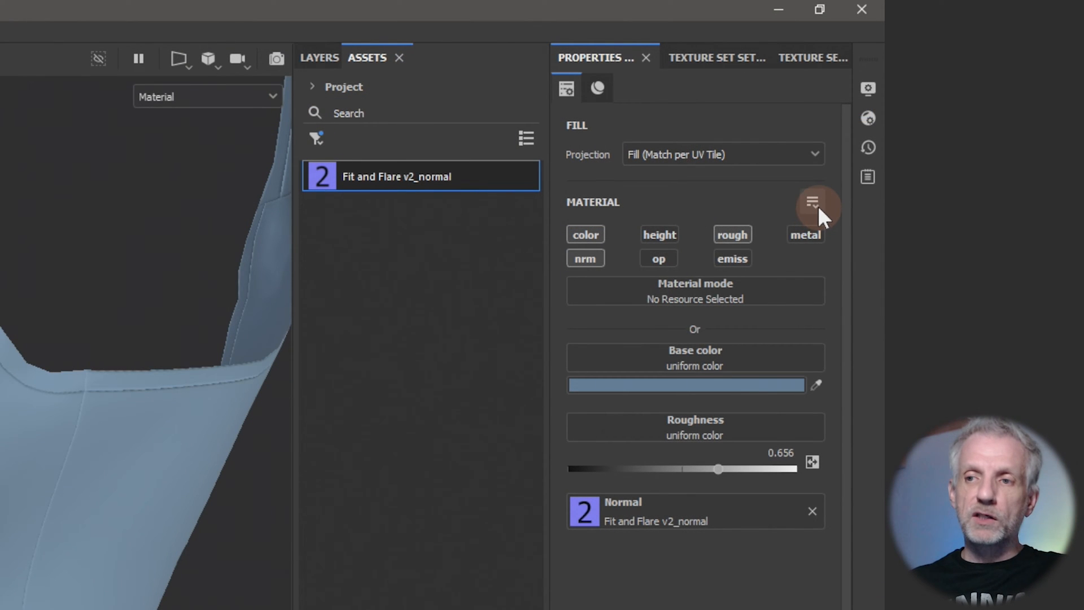
Step: Enable Color spaces in the material parameter visibility menu
click(811, 201)
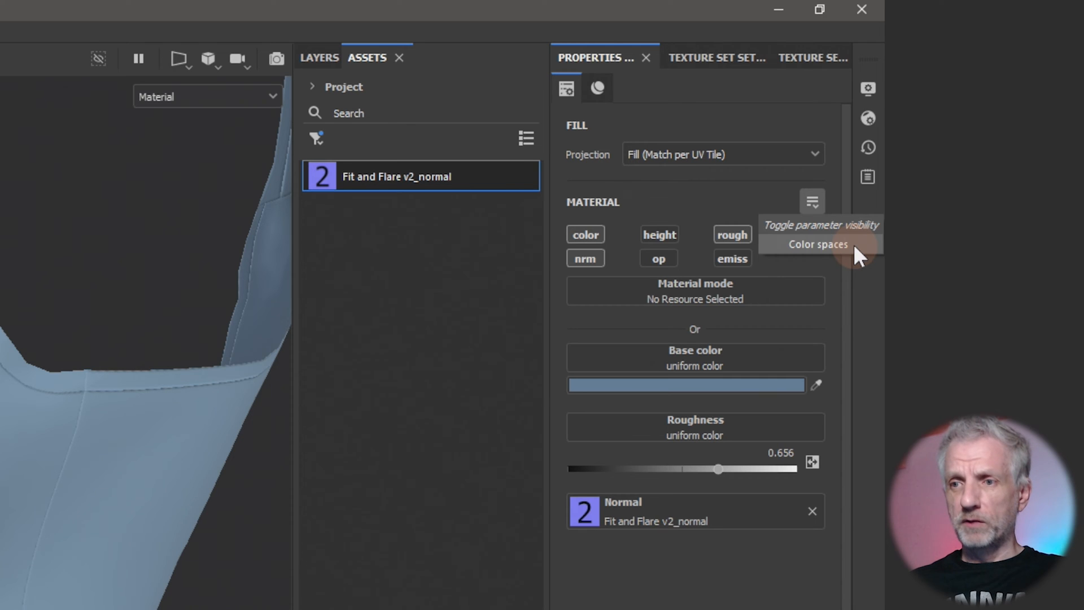
click(817, 244)
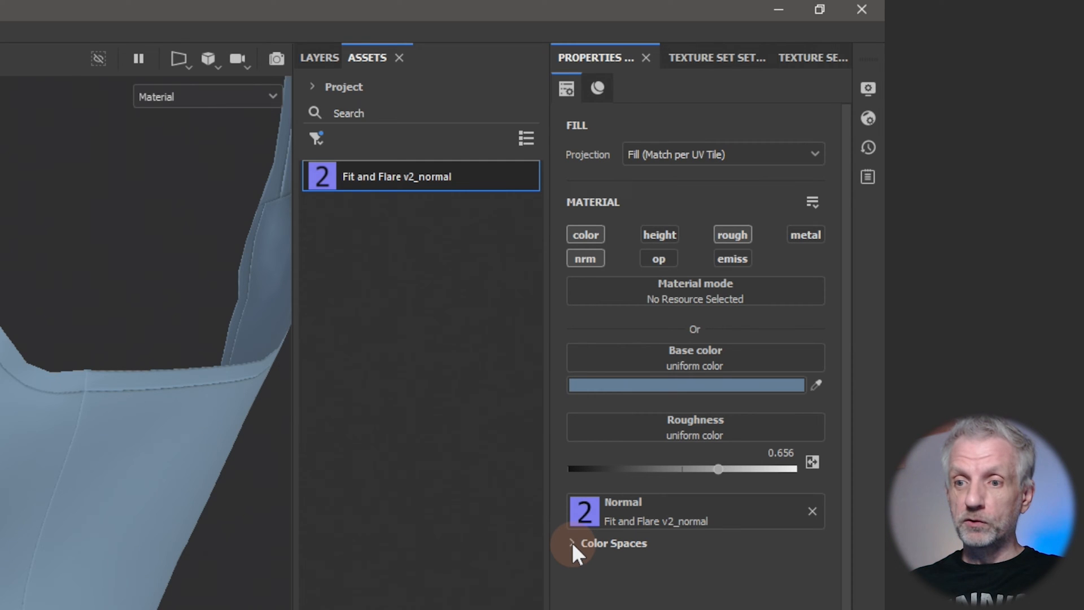
Step: Set the Normal channel's color space to OpenGL normal
click(573, 543)
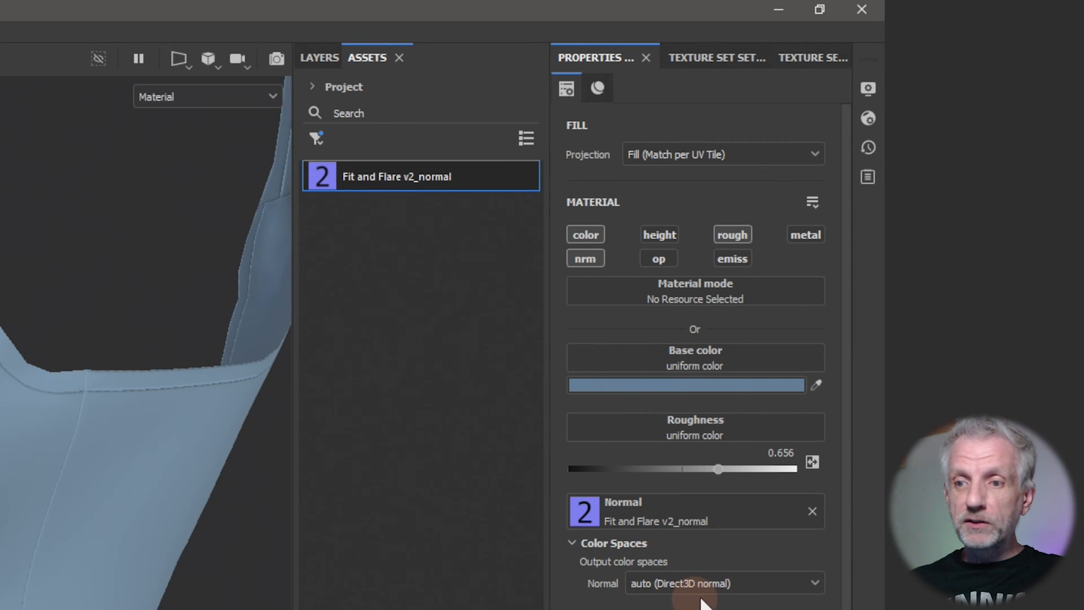
mouse_move(732, 591)
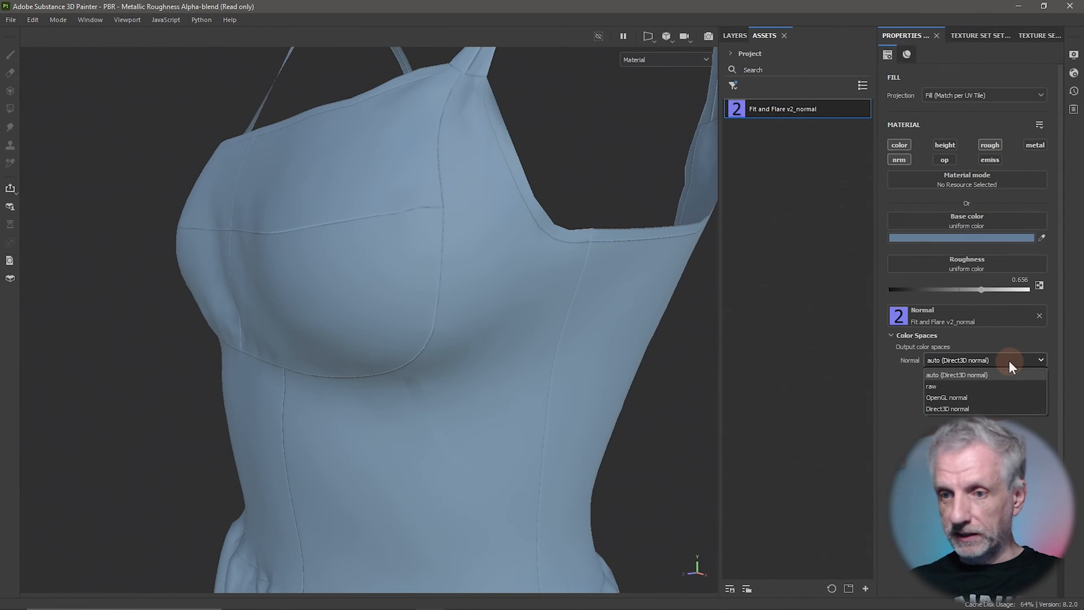
mouse_move(1008, 398)
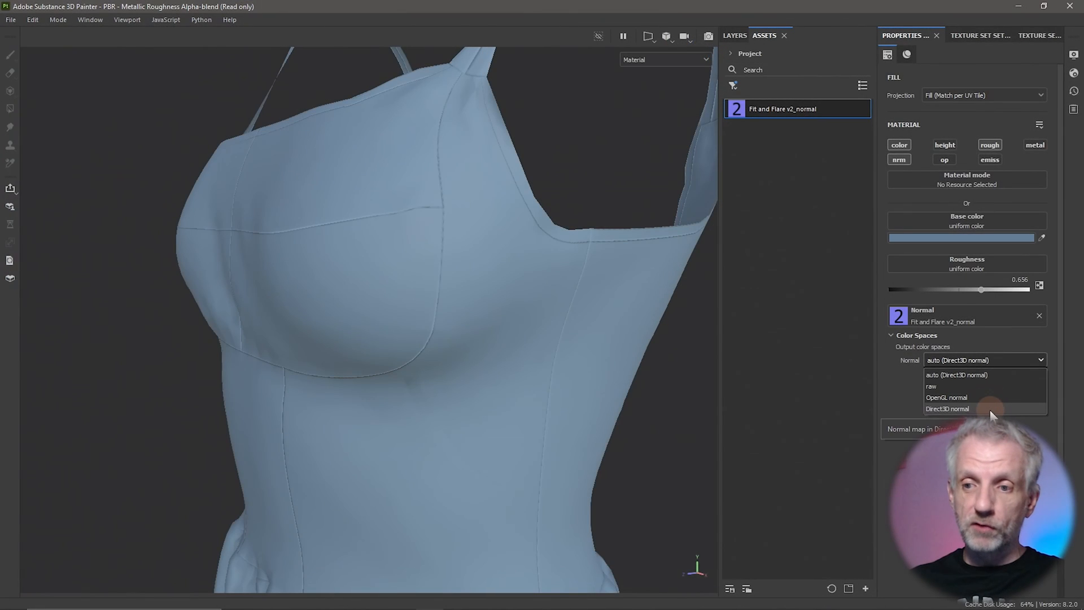
click(947, 397)
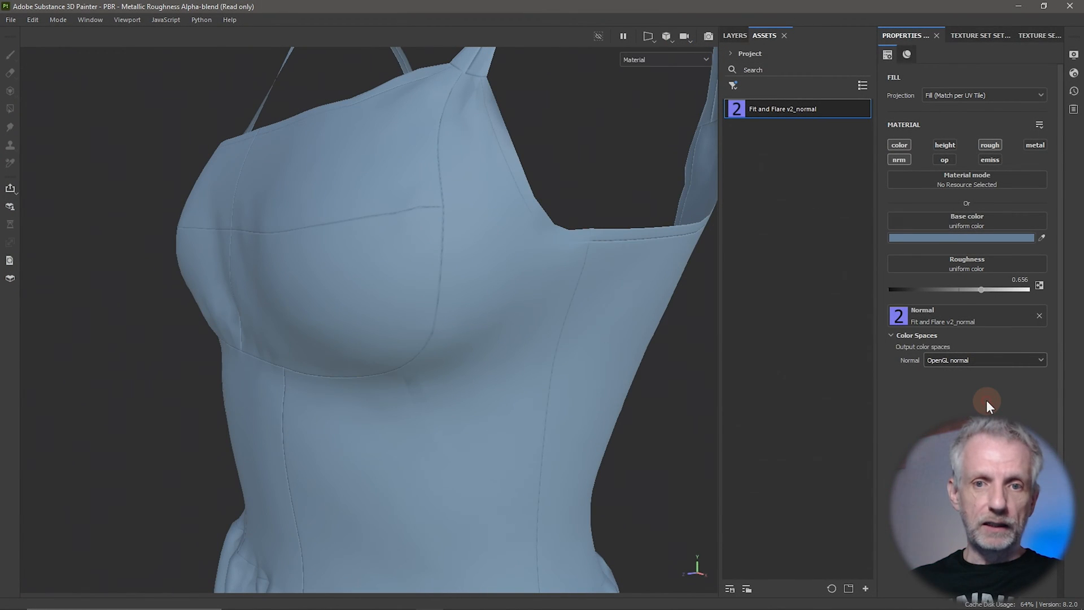
drag(988, 406, 404, 369)
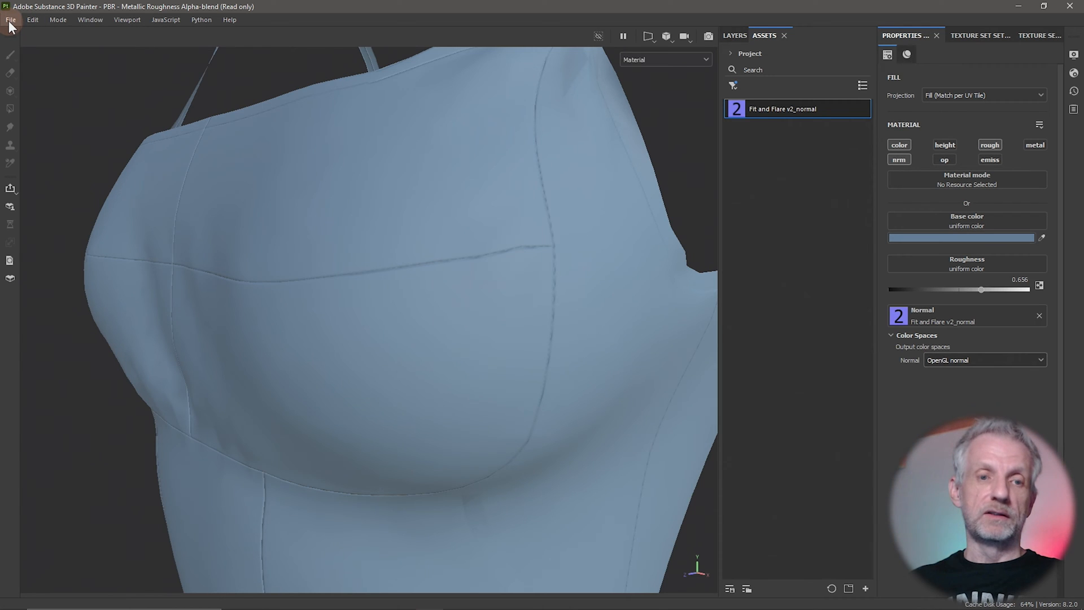
Step: Browse the File and Edit menus, returning to File for export commands
click(8, 20)
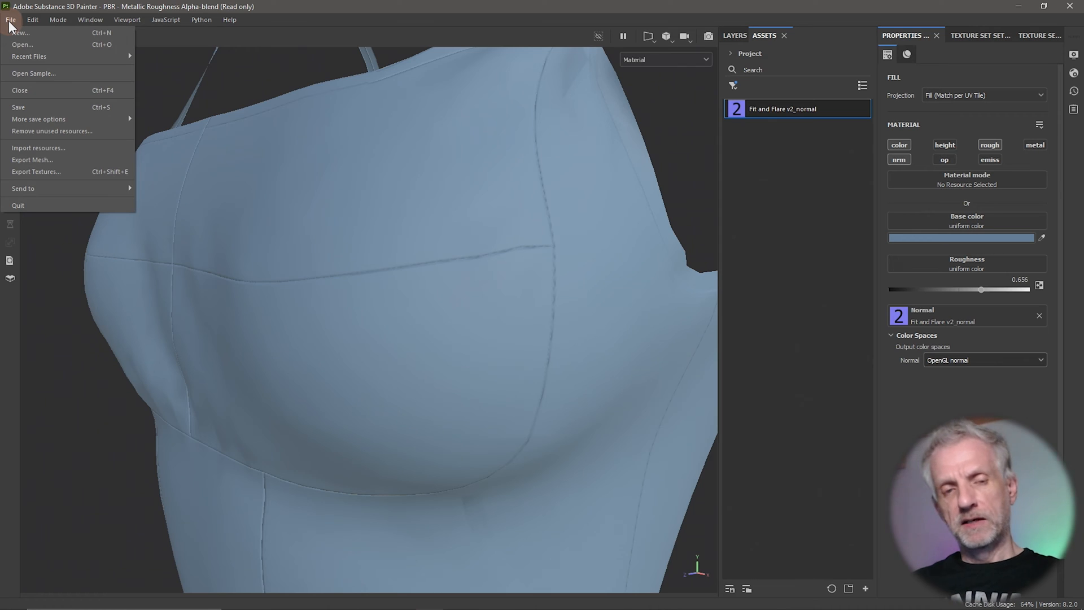
click(33, 19)
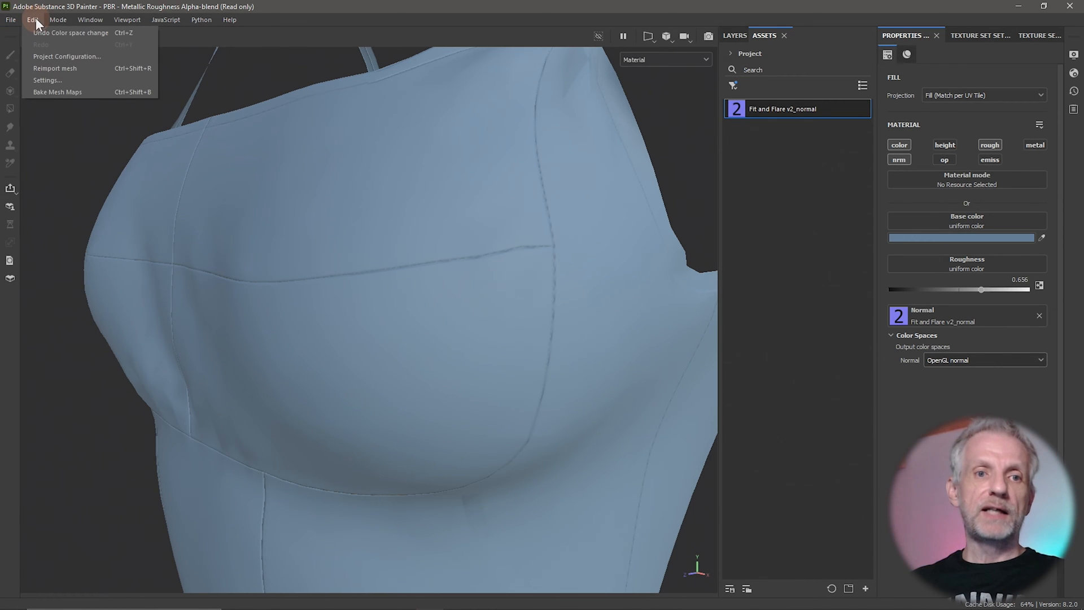
click(9, 19)
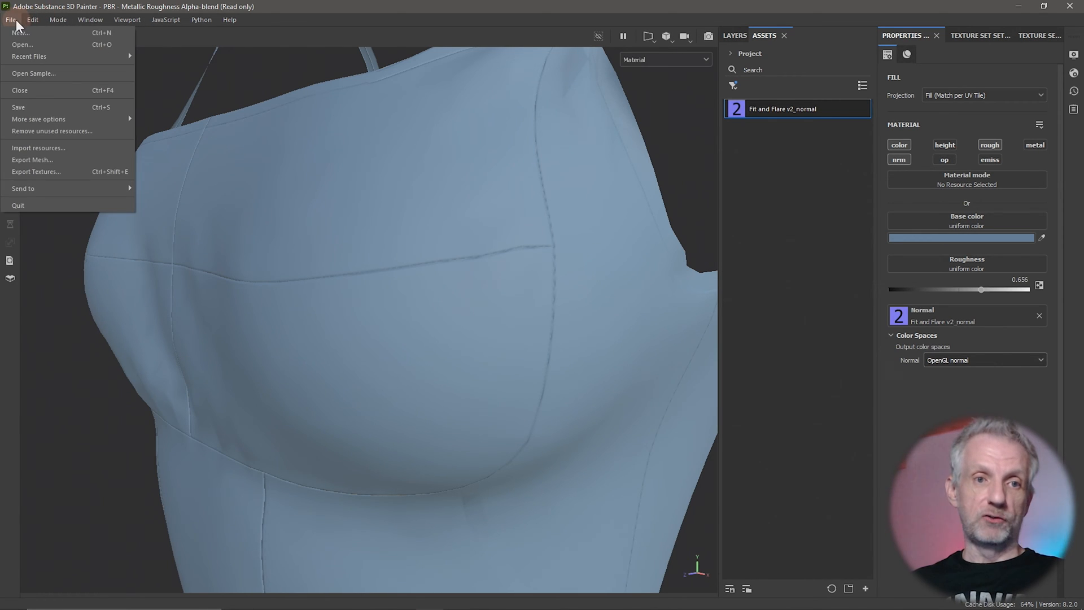
mouse_move(69, 179)
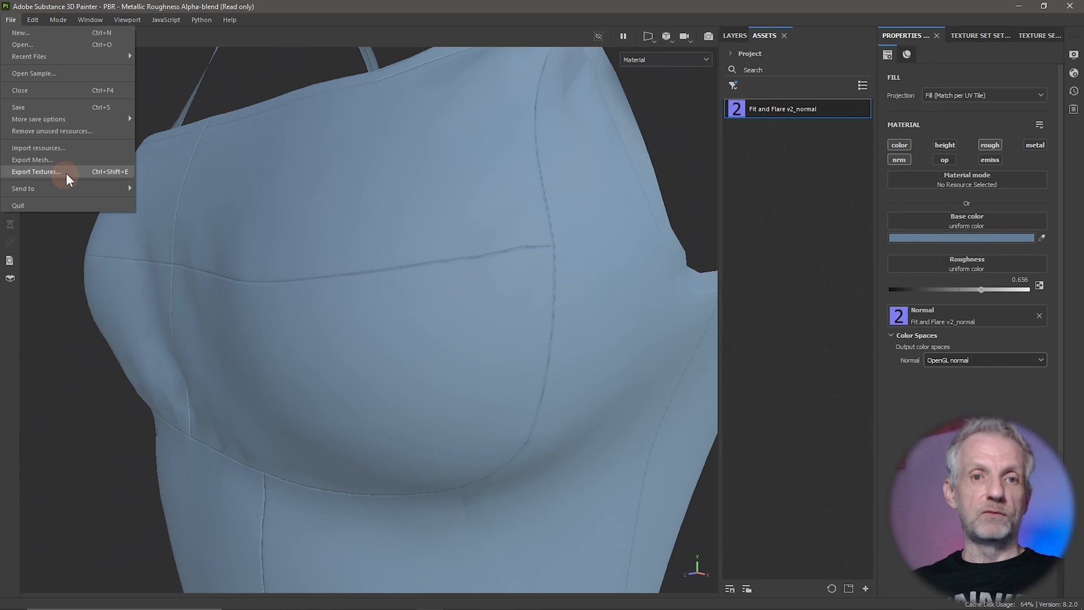
mouse_move(334, 35)
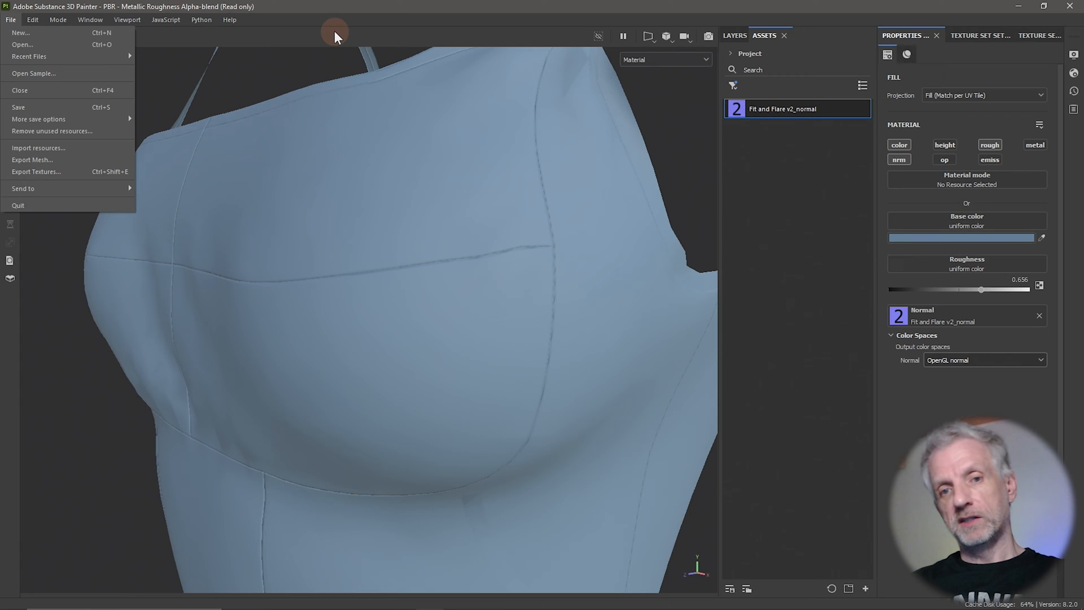
mouse_move(547, 317)
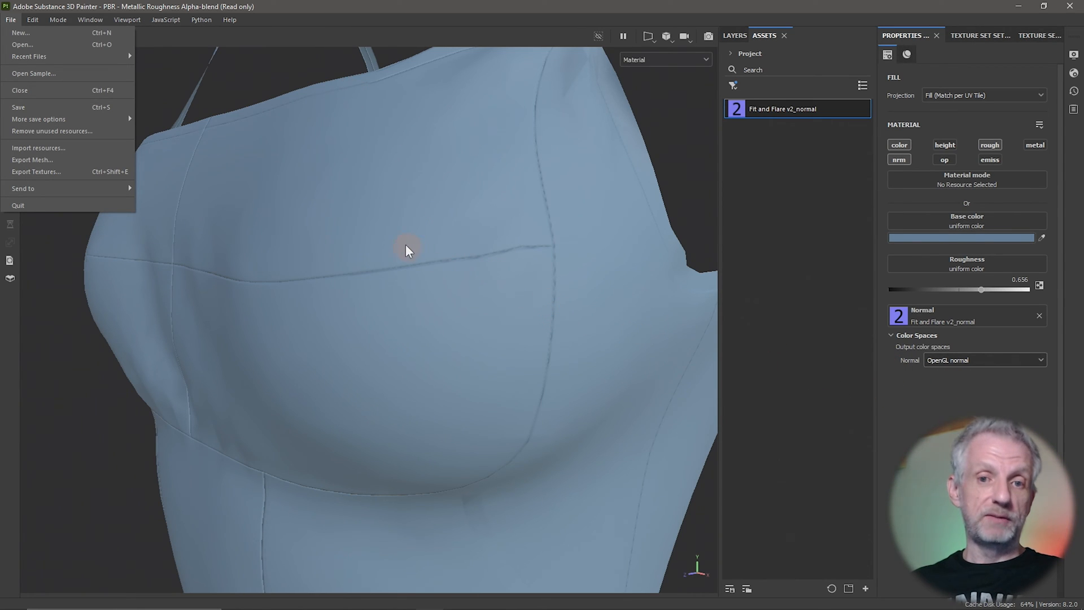
mouse_move(856, 421)
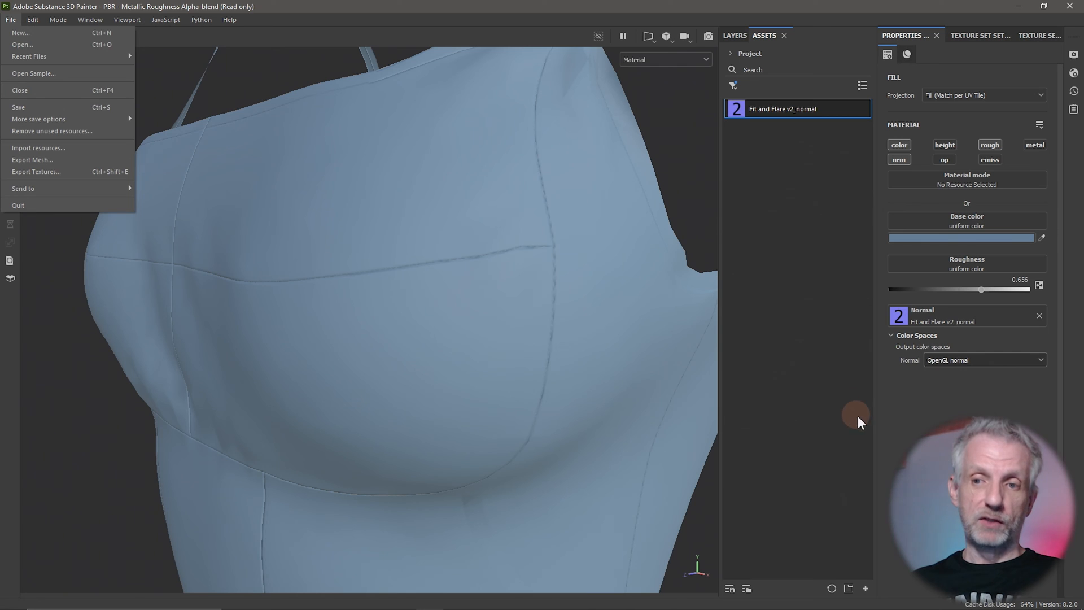